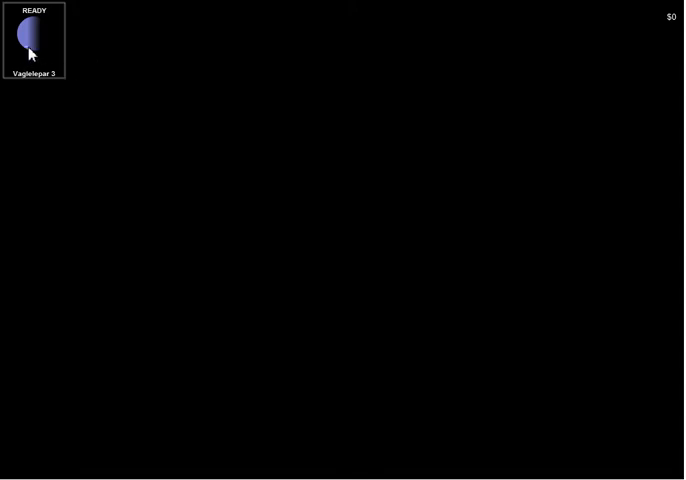
mouse_move(42, 47)
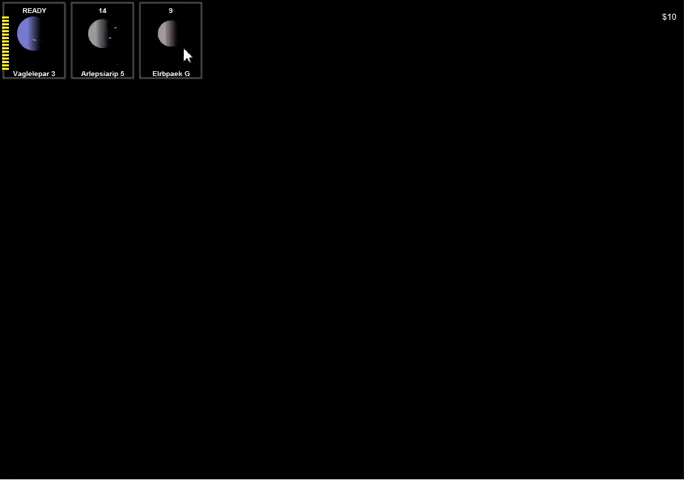
mouse_move(192, 124)
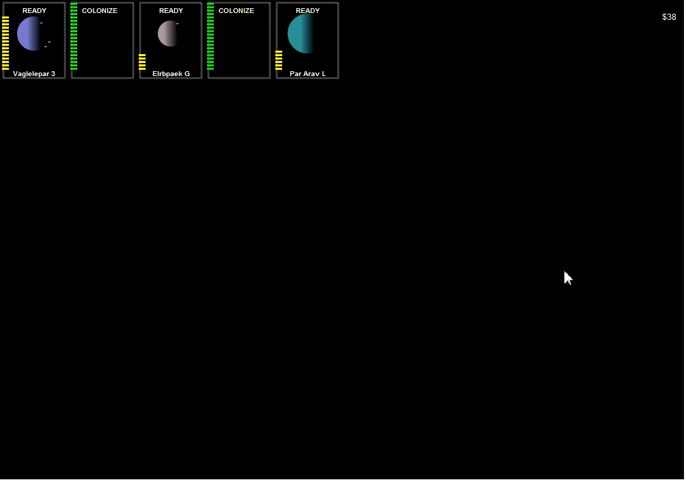
mouse_move(265, 75)
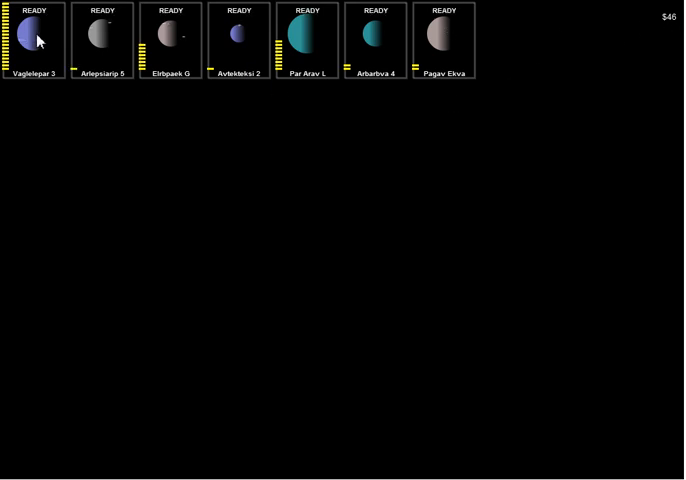
mouse_move(22, 135)
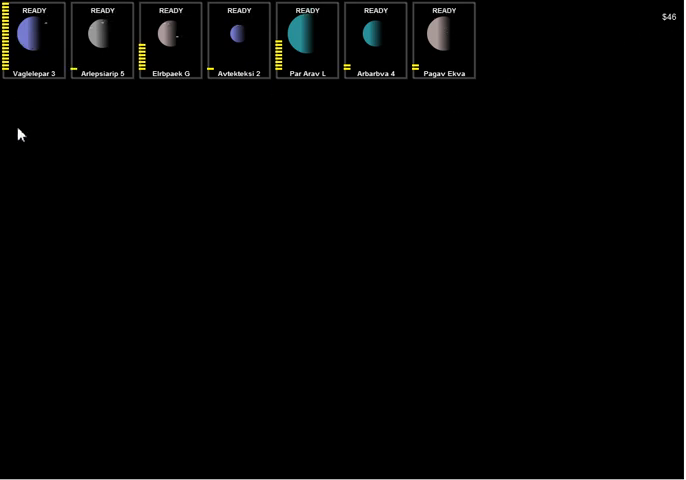